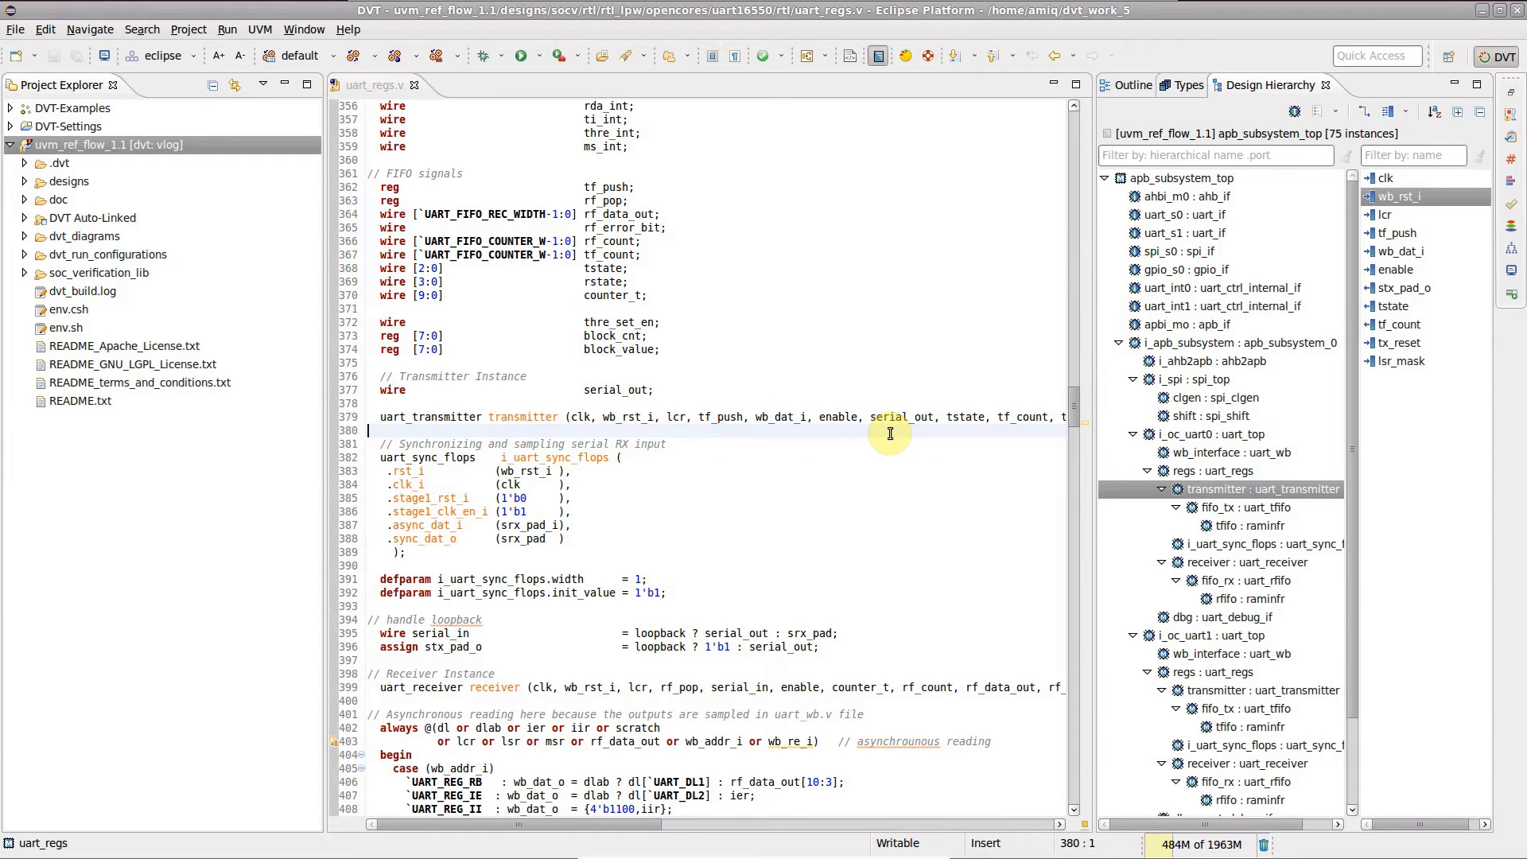
mouse_move(1304, 482)
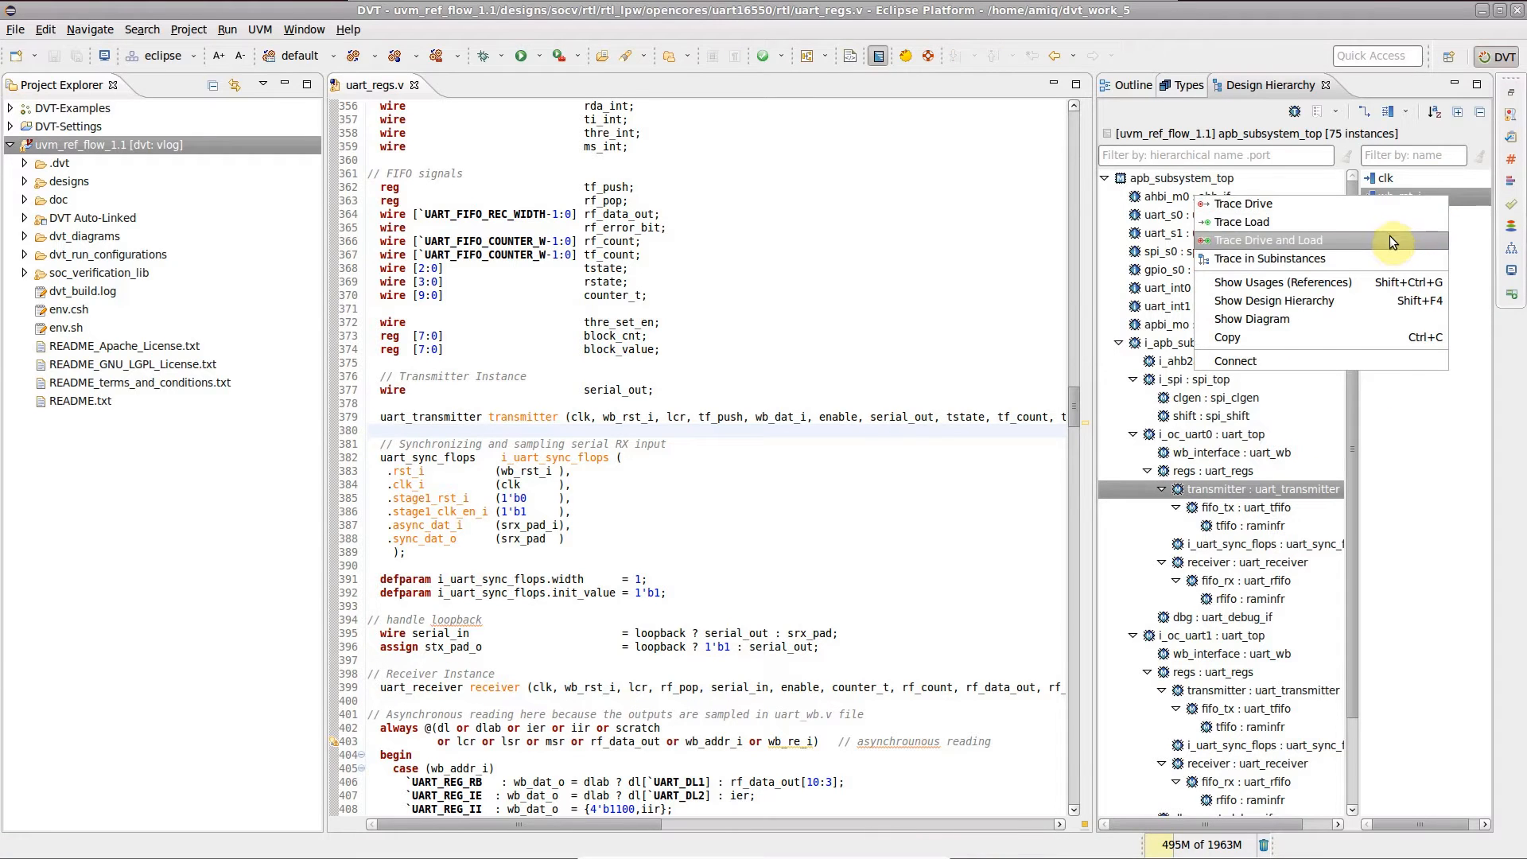
- Run Trace Drive and Load on the transmitter instance's wb_rst_i port
left_click(1266, 240)
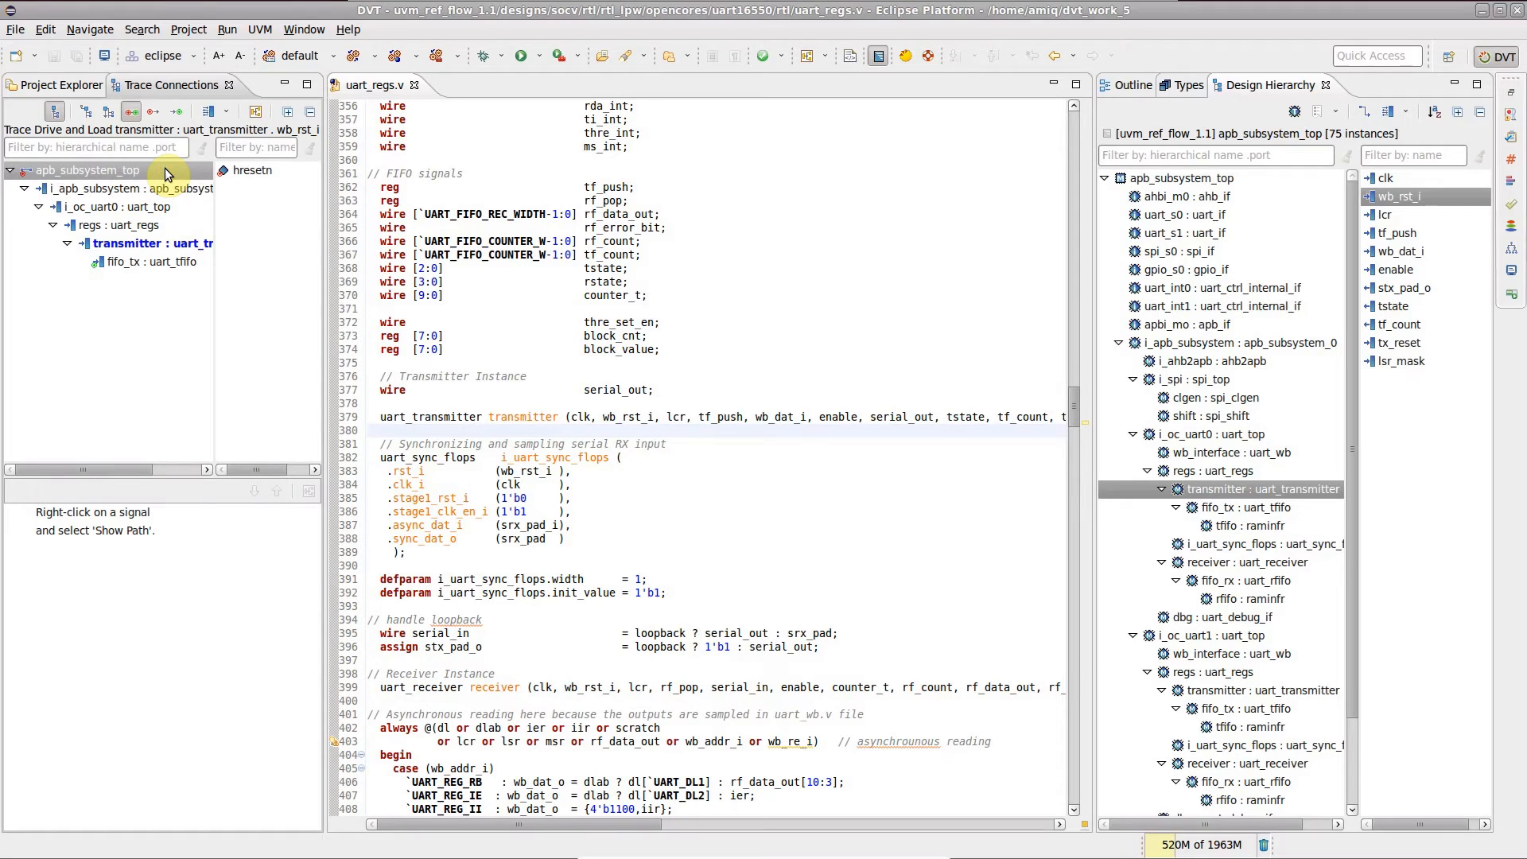
mouse_move(256, 111)
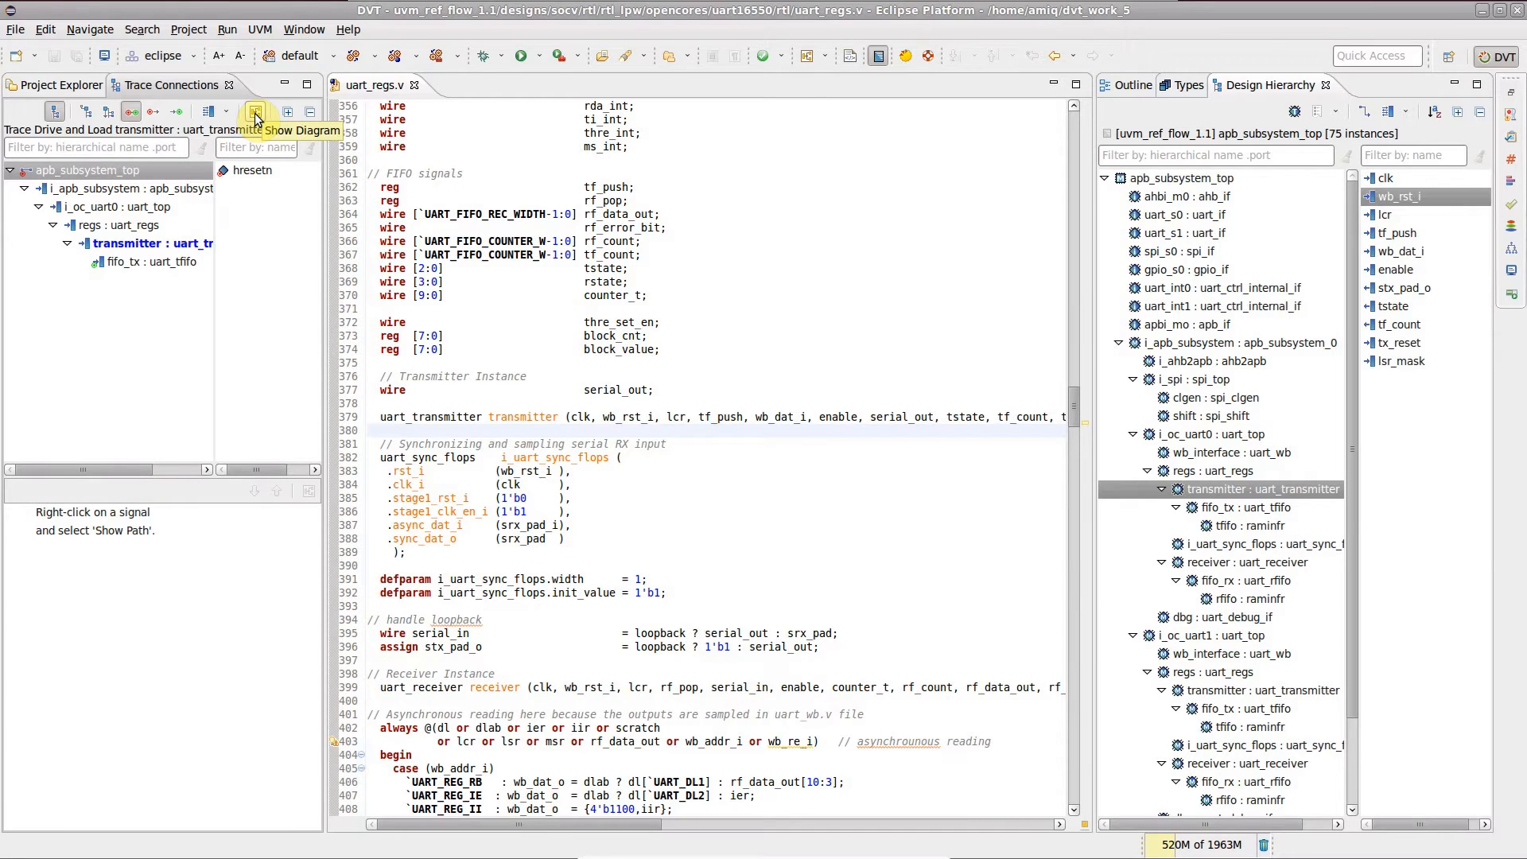
- Show the traced wb_rst_i path as a diagram from hresetn down to fifo_tx
left_click(256, 111)
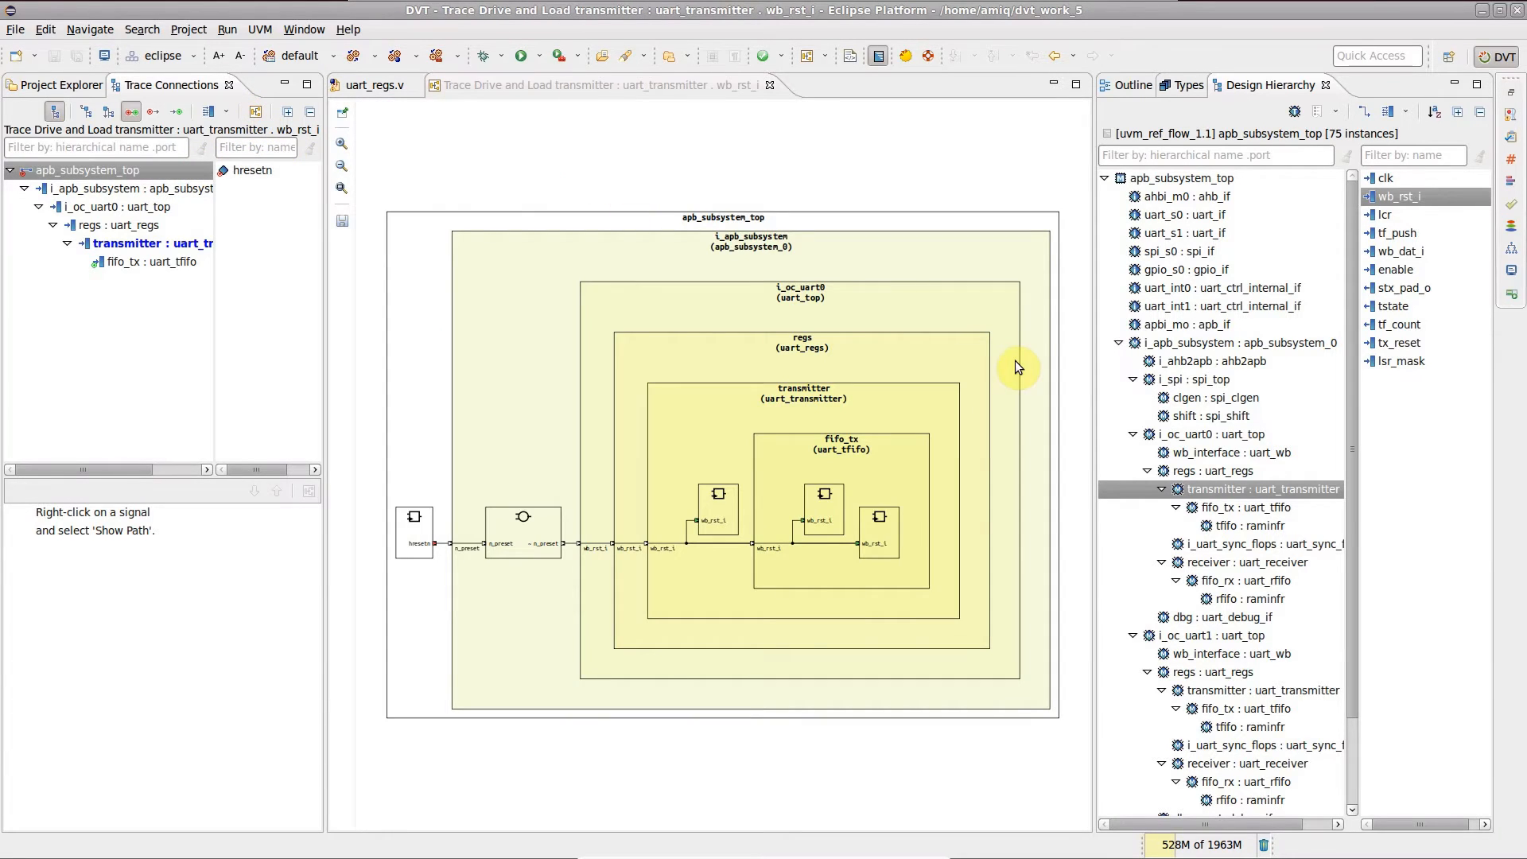
mouse_move(873, 399)
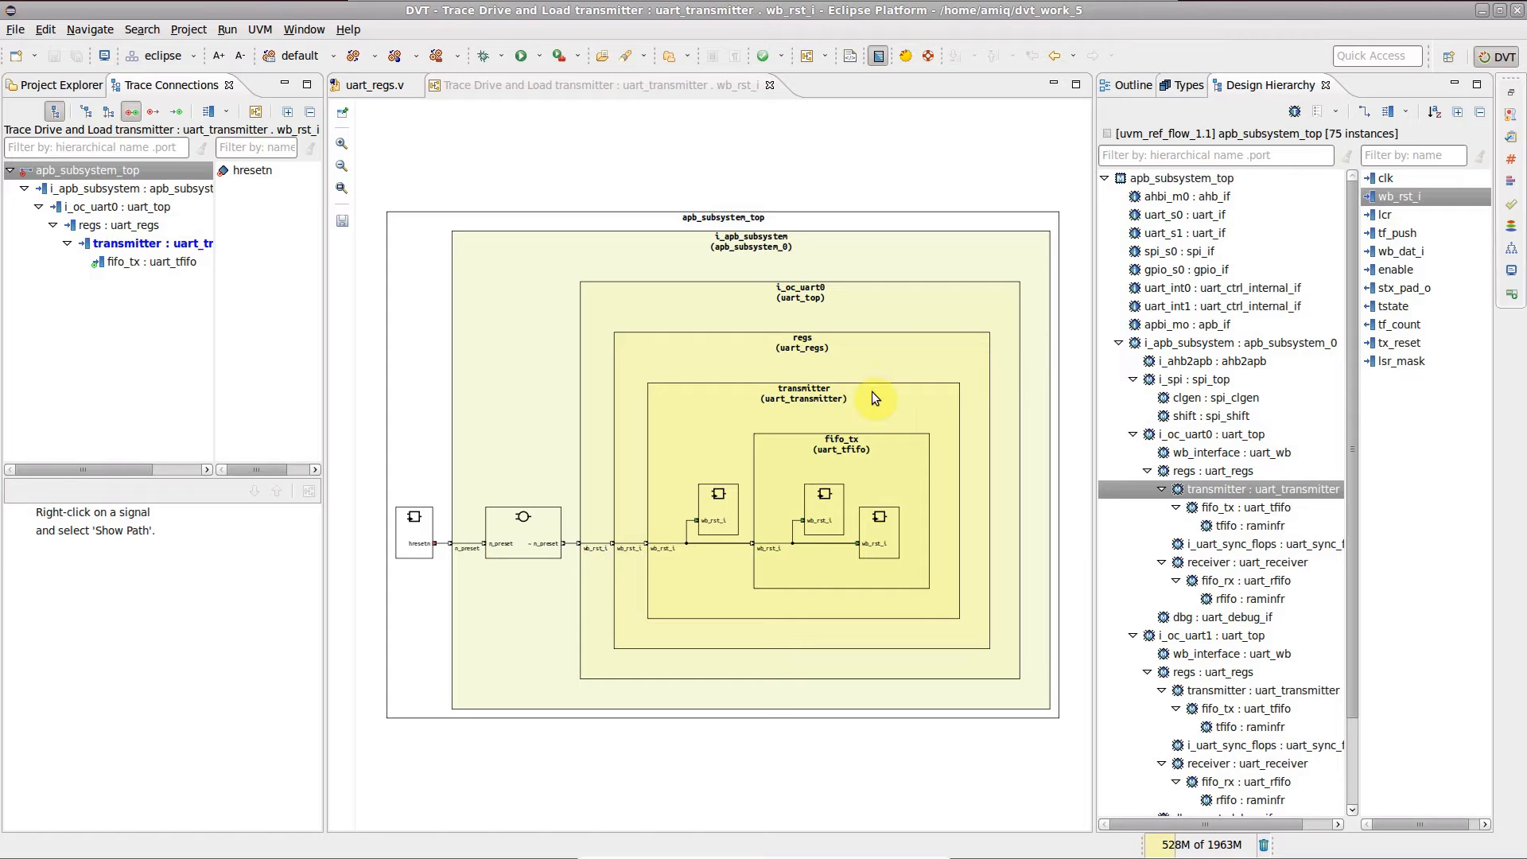
- Select the hresetn source block at the left edge of the trace diagram
left_click(414, 531)
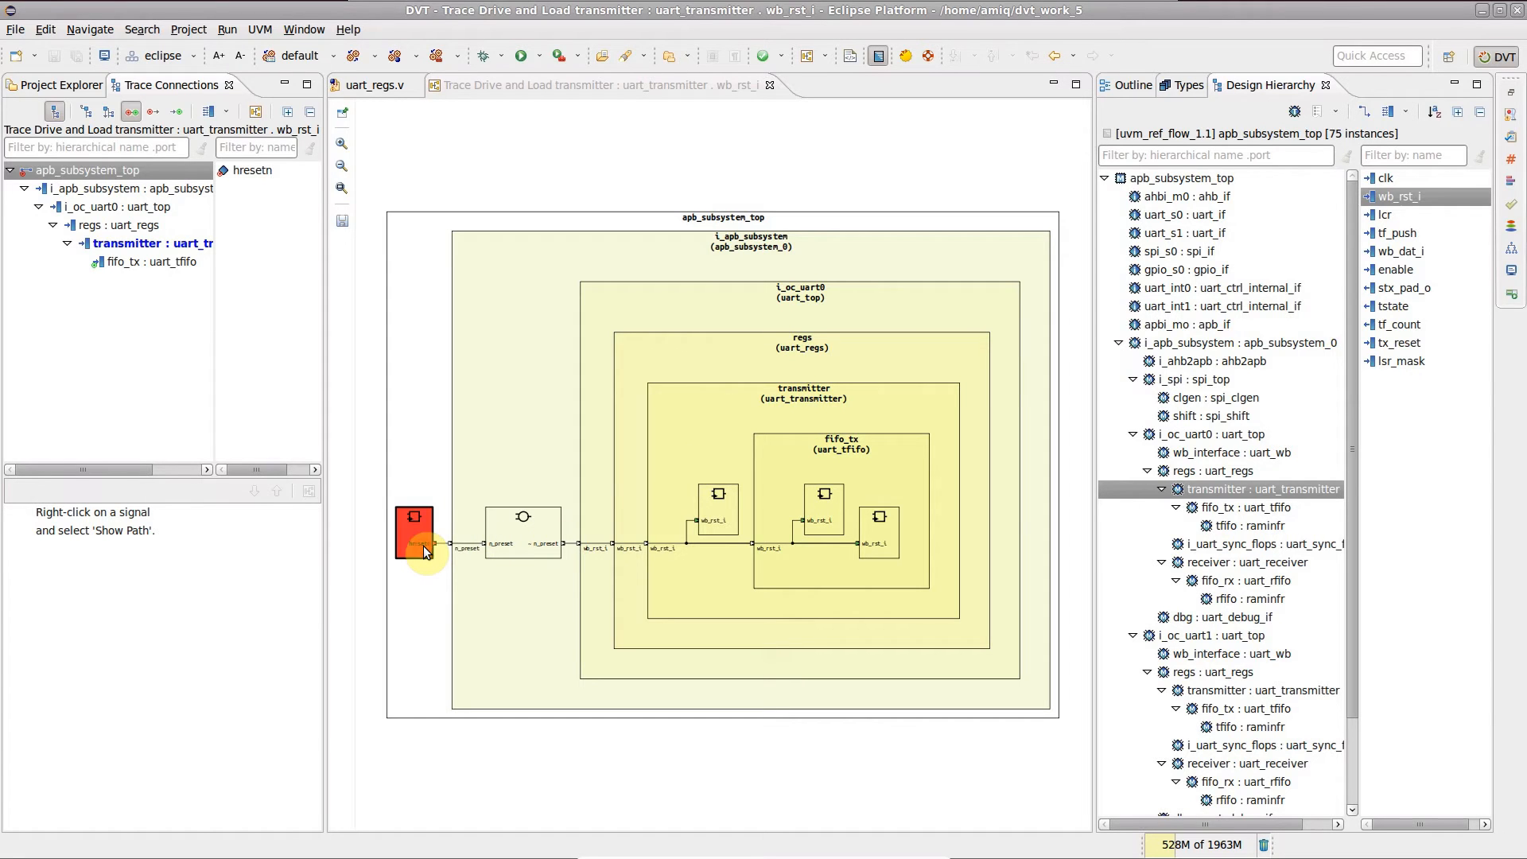